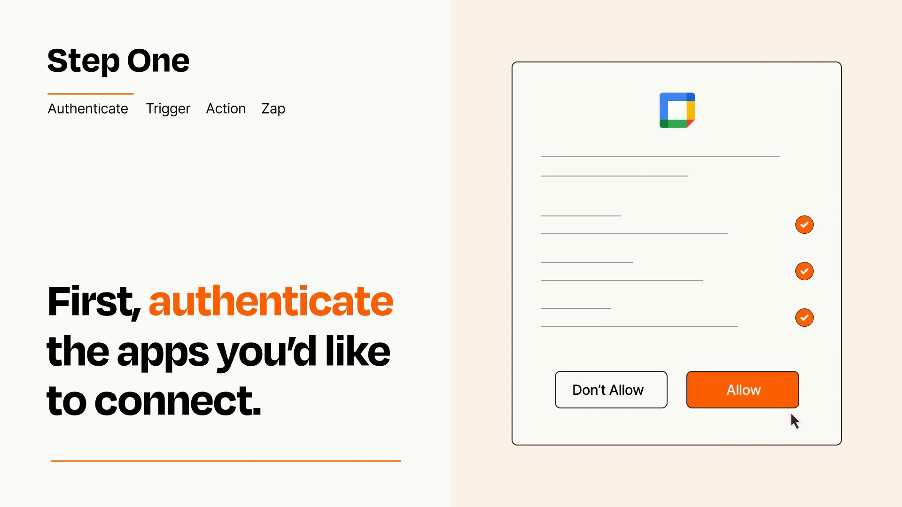
Allow Google Calendar access and choose New Workflow Trigger Event as the Zap's trigger.
click(741, 389)
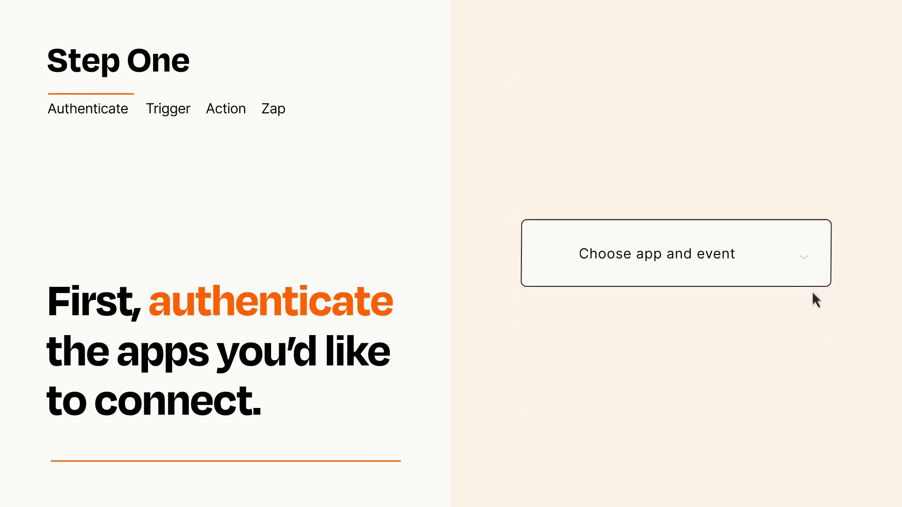
click(675, 253)
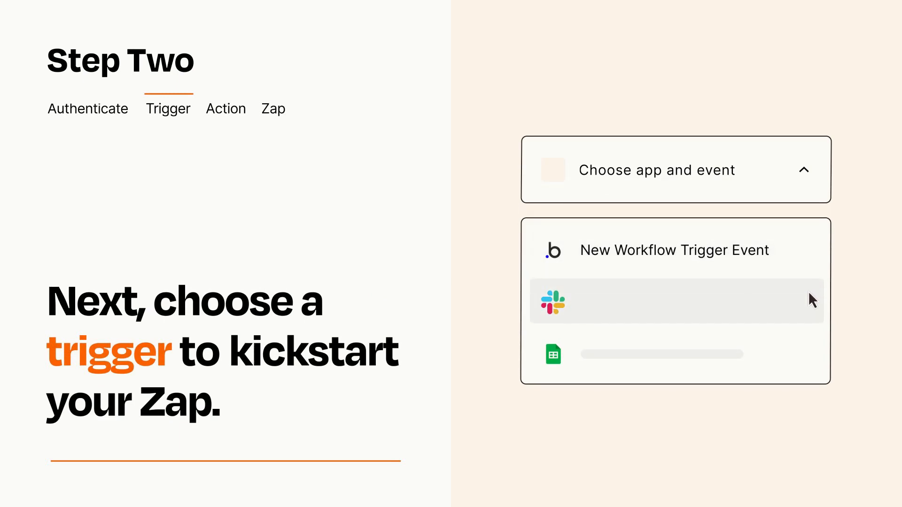
mouse_move(812, 358)
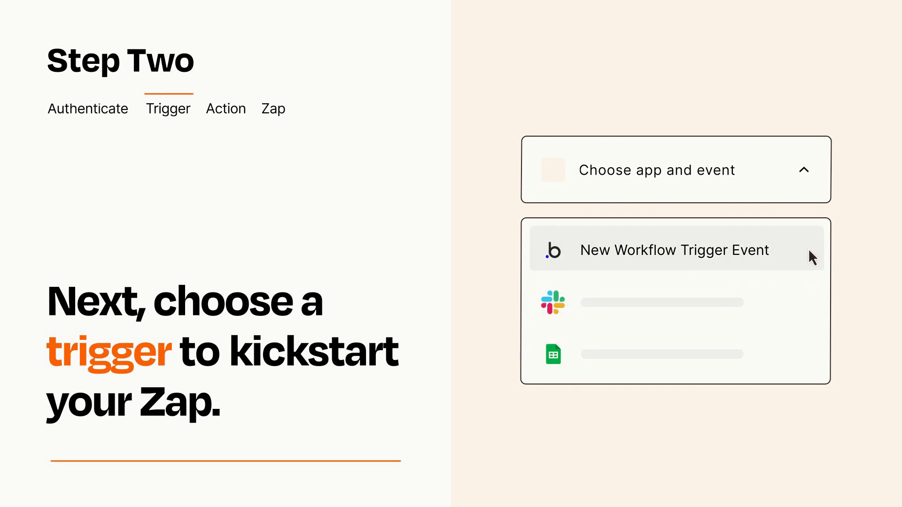
mouse_move(813, 260)
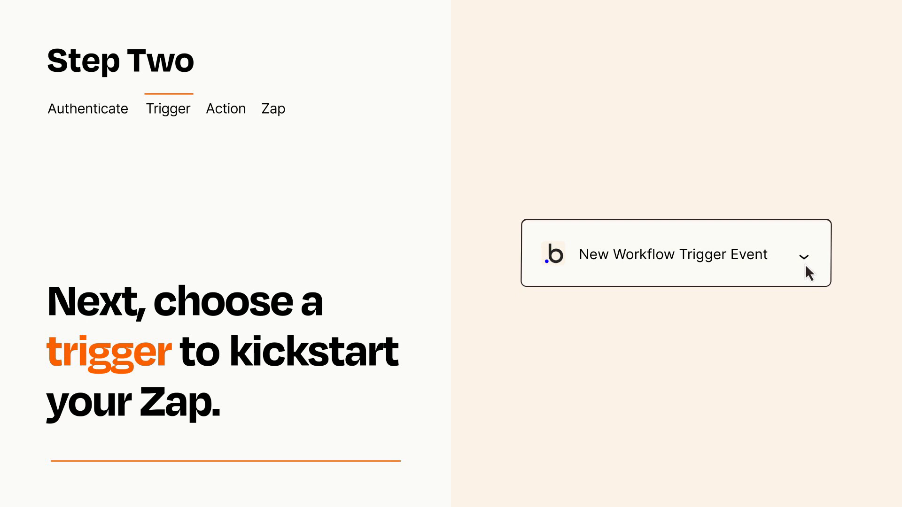
mouse_move(819, 268)
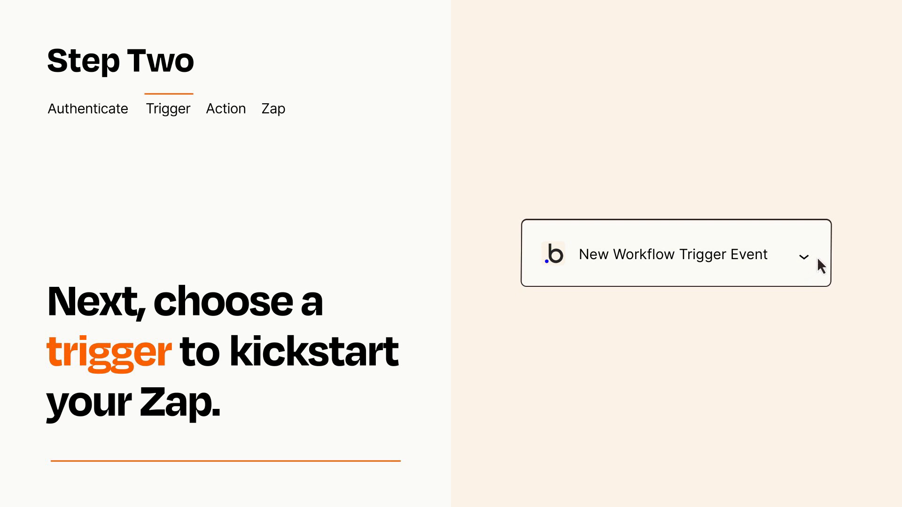
mouse_move(819, 261)
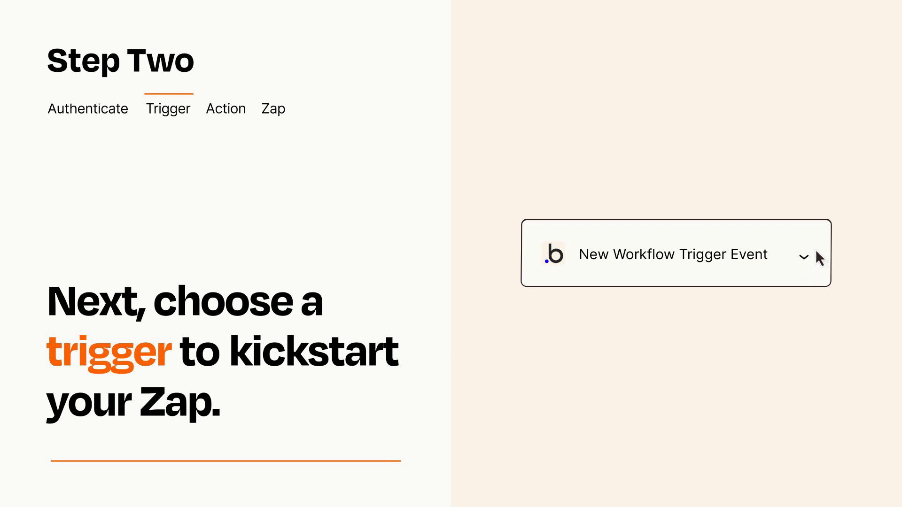
click(225, 108)
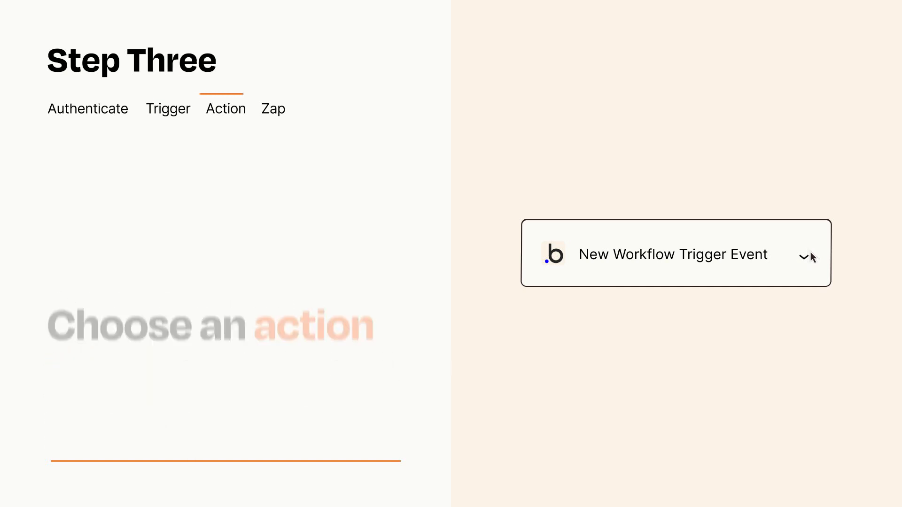
Select Create Detailed Event as the Google Calendar action following the trigger.
click(675, 255)
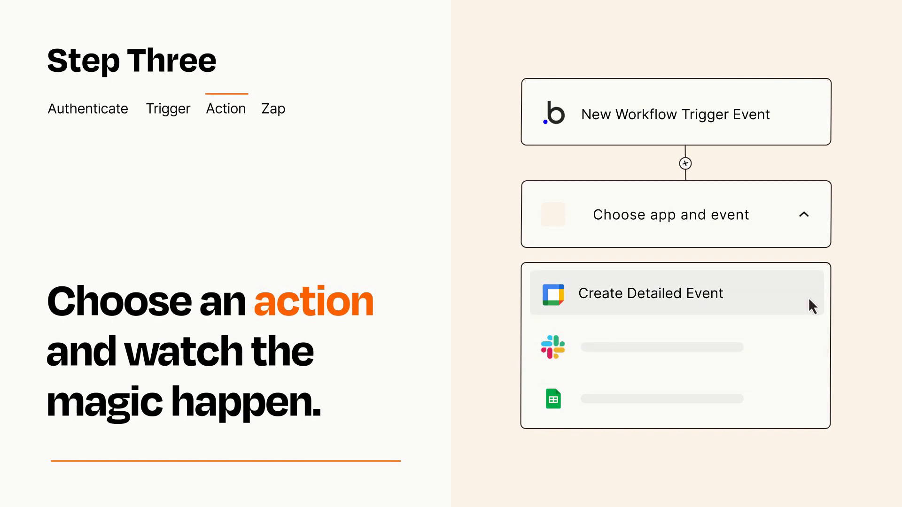
click(650, 293)
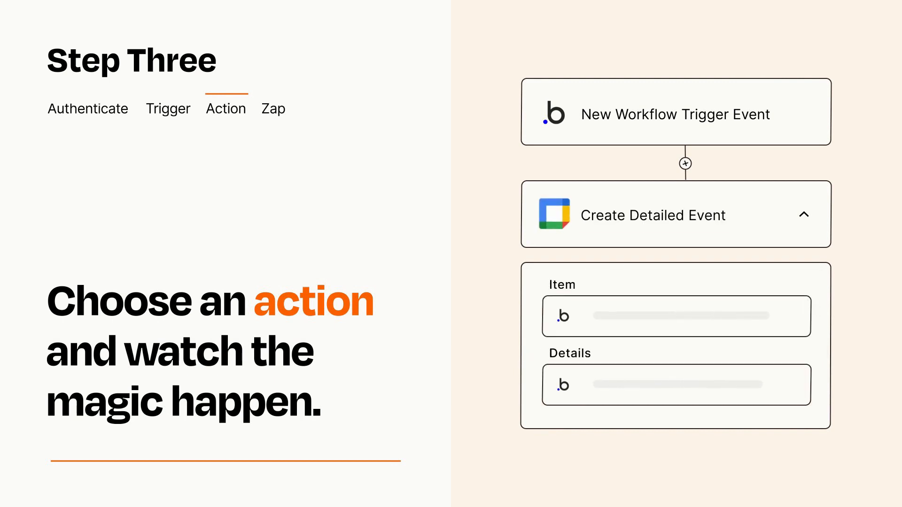
click(805, 215)
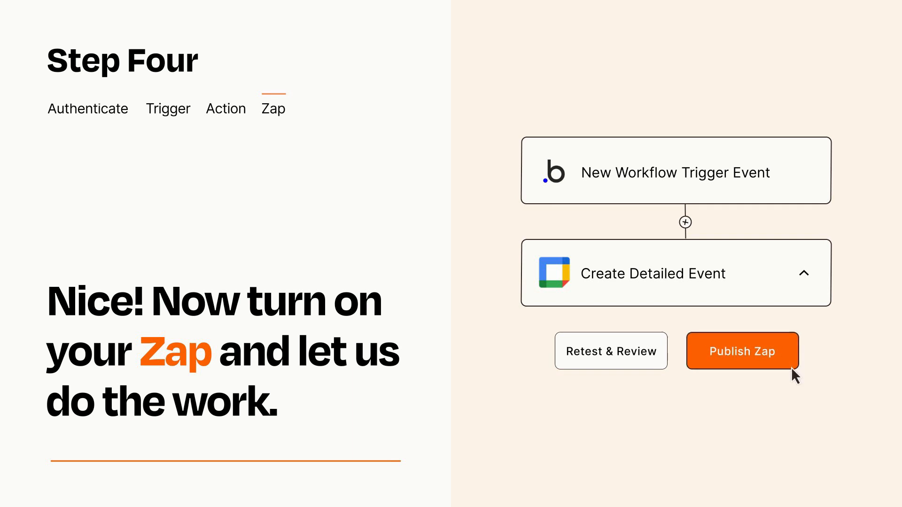
Publish the Zap linking the workflow trigger to Create Detailed Event.
click(742, 350)
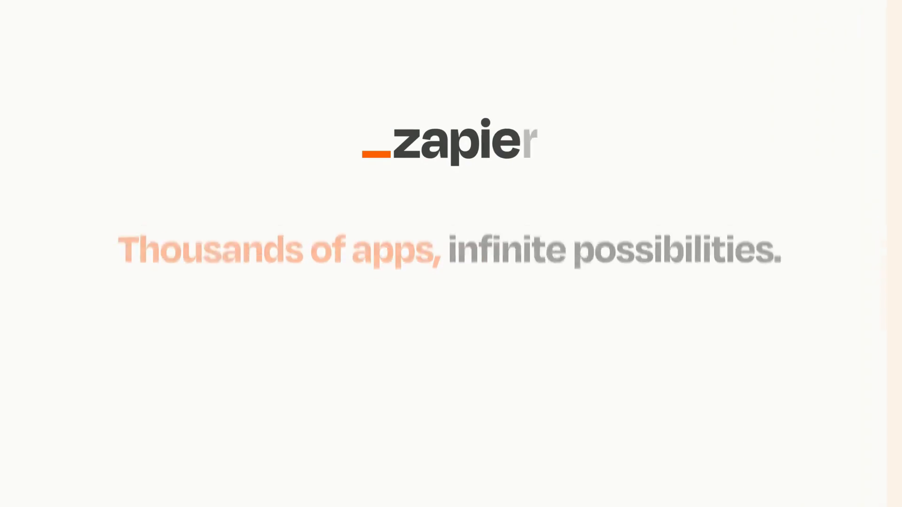